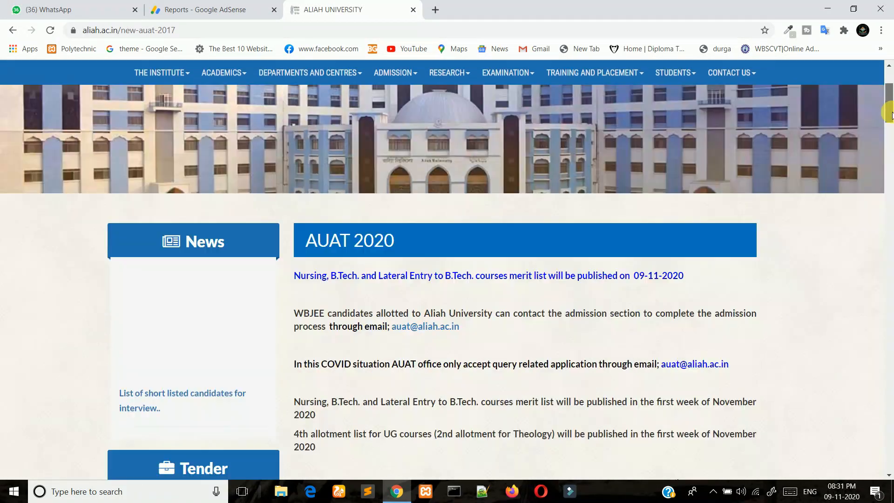
Step: Scroll down the refreshed AUAT 2020 page to the newly published merit list announcements
scroll("down", 3)
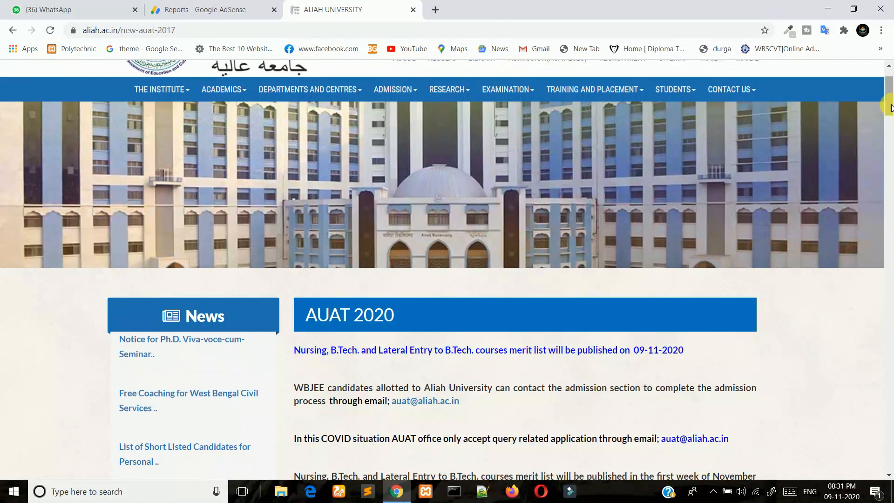
scroll("down", 3)
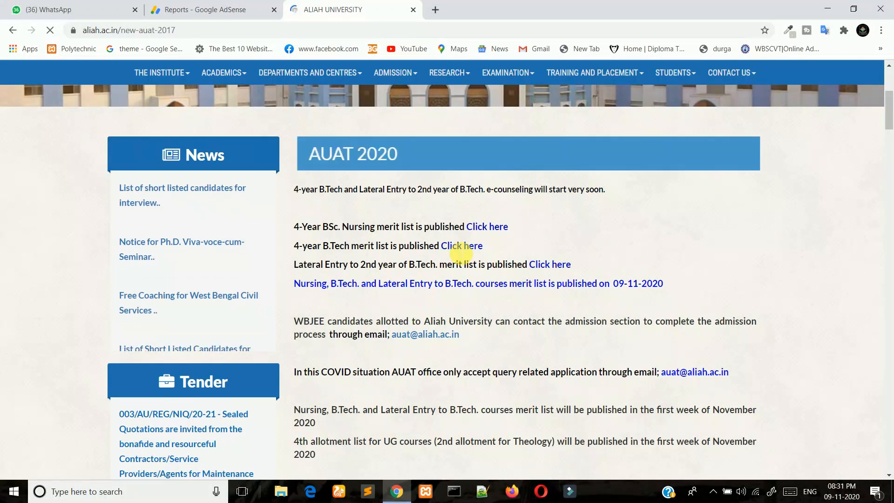
scroll("down", 3)
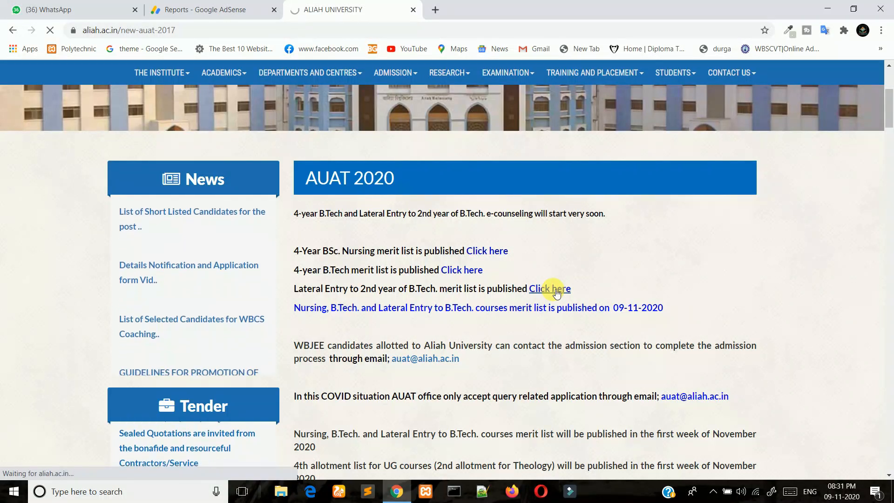
Step: Open the Lateral Entry 2nd-year B.Tech provisional merit list PDF via its 'Click here' link and browse its pages
left_click(549, 288)
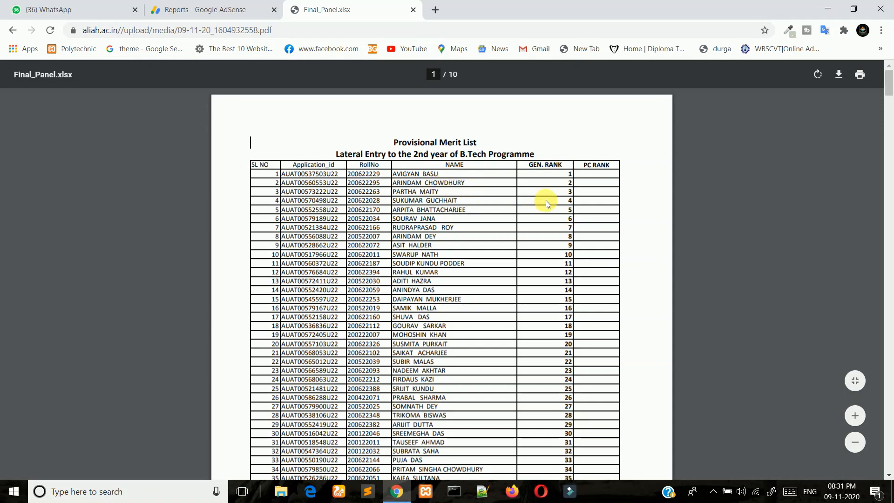
scroll("down", 3)
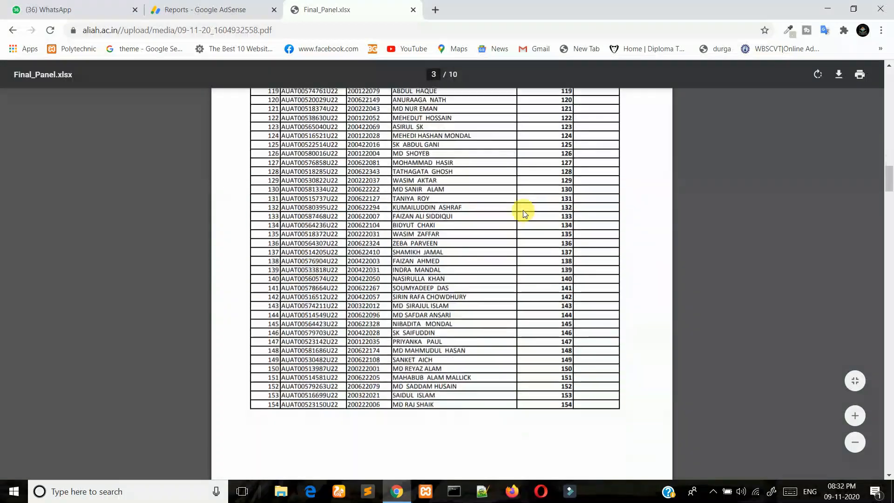
scroll("down", 3)
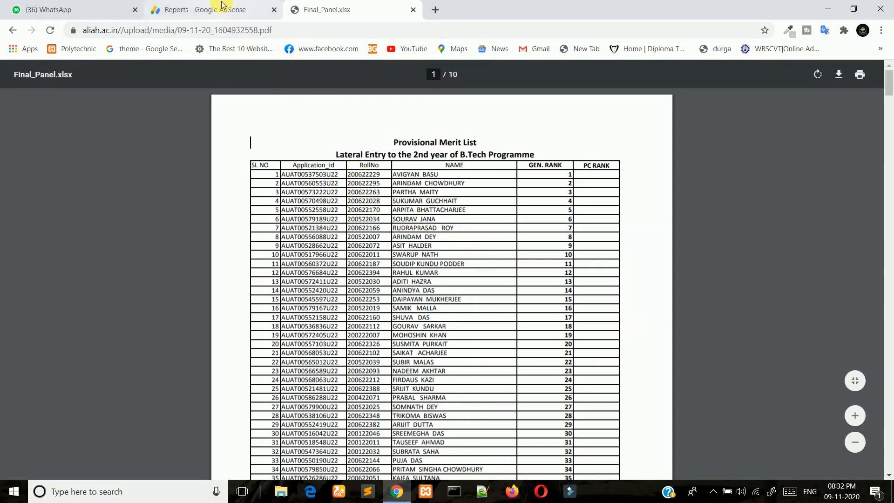
left_click_drag(400, 236, 431, 254)
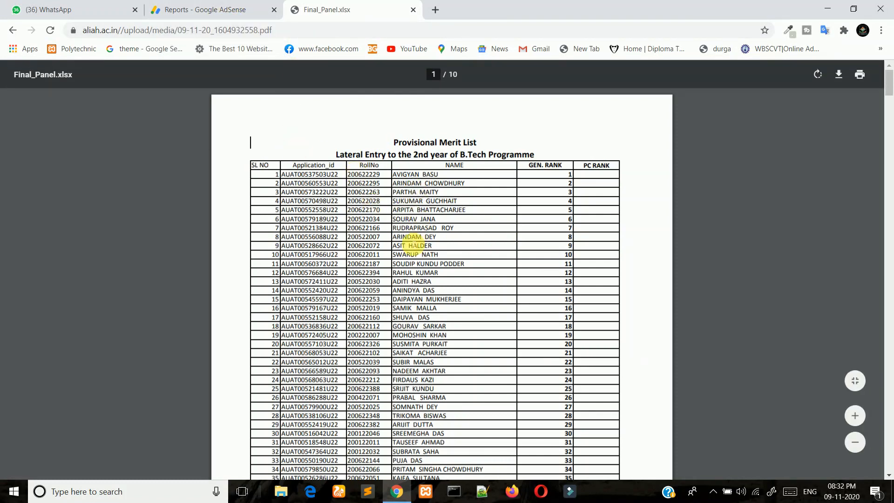